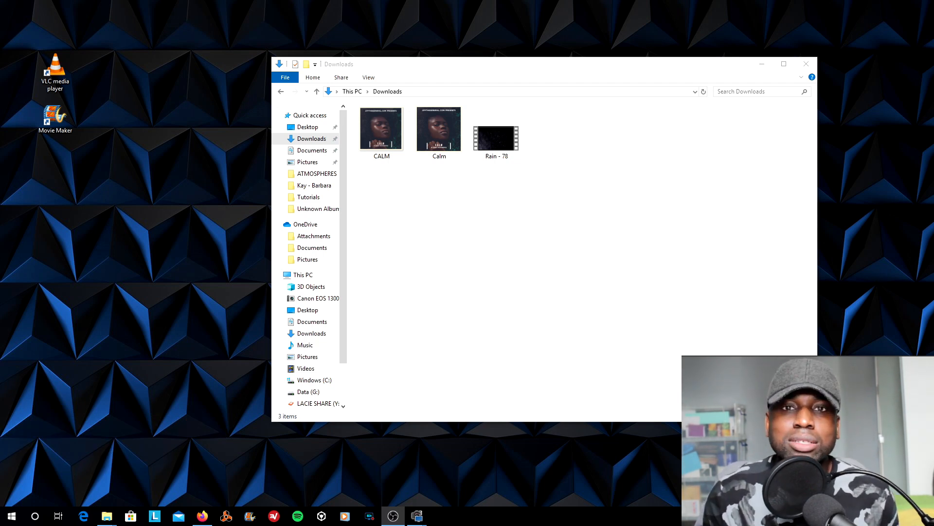
# - Select the CALM cover image in Downloads and open it in the Photos viewer
pyautogui.click(382, 127)
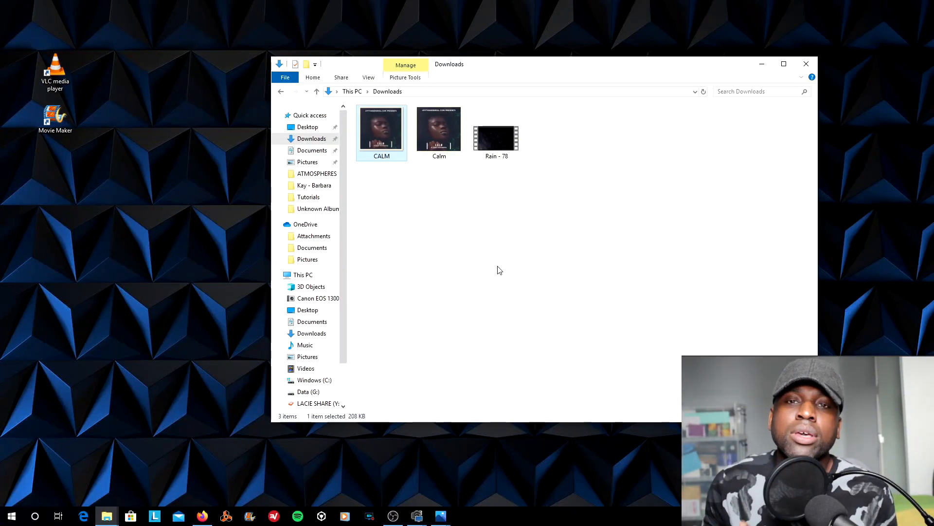
pyautogui.doubleClick(382, 128)
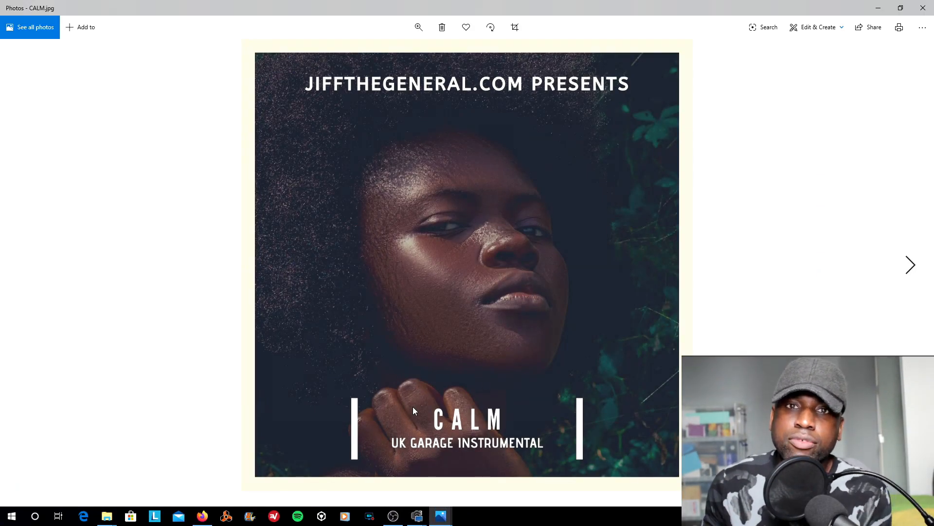
pyautogui.moveTo(201, 515)
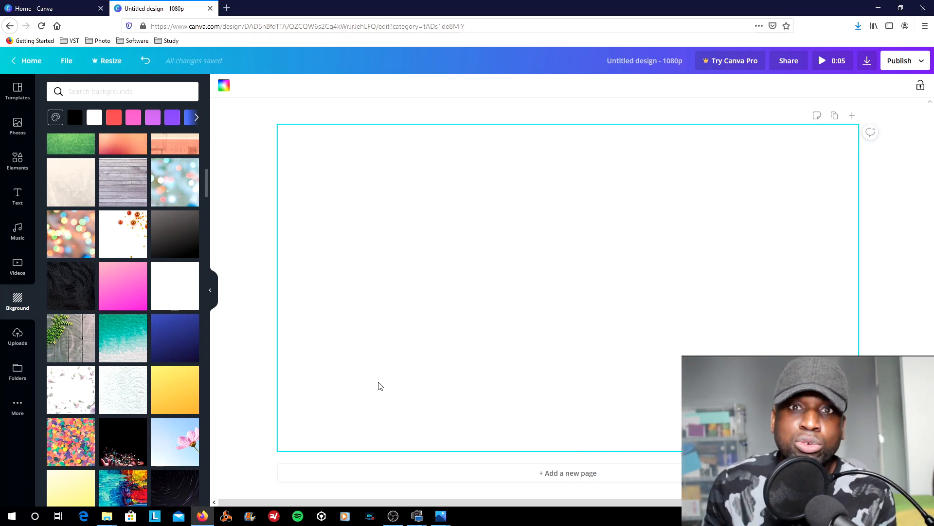
pyautogui.moveTo(250, 343)
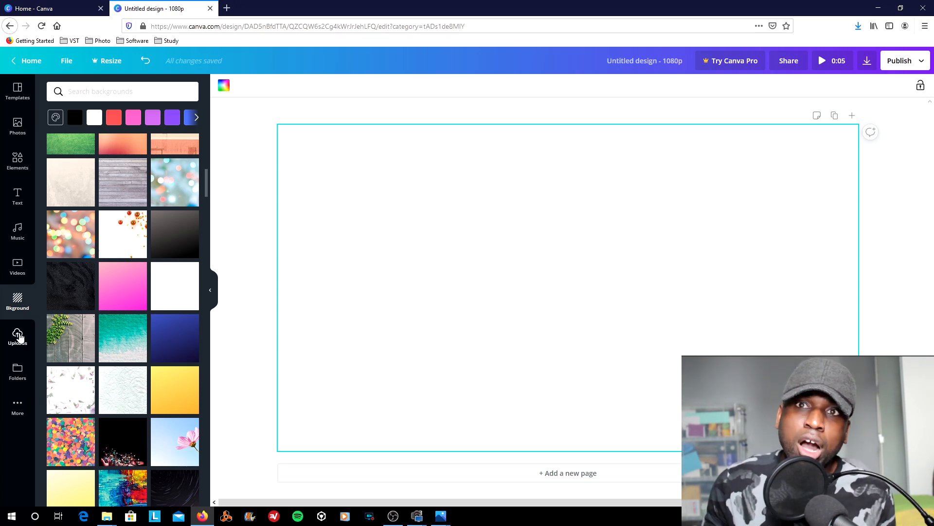
# - Open Canva's Uploads panel to reach the previously uploaded CALM cover image
pyautogui.click(17, 337)
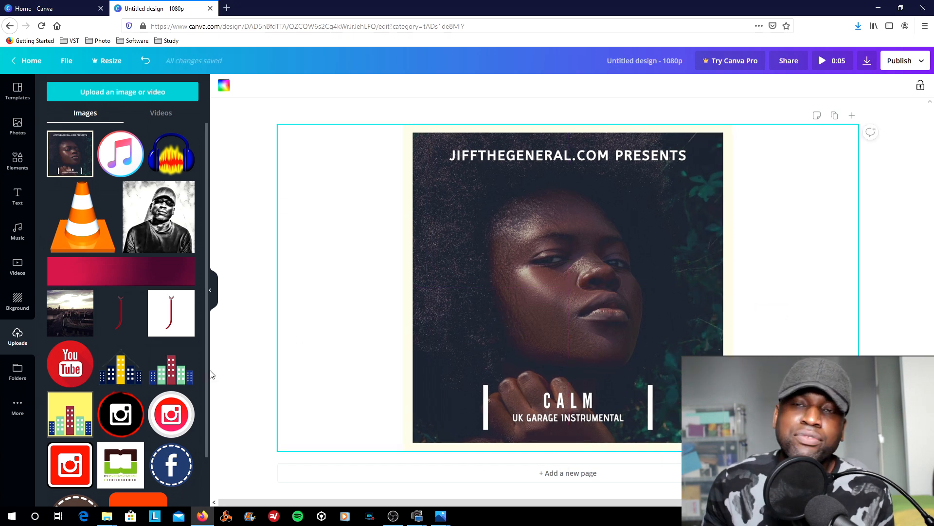
# - Try a purple solid background, then use the confetti photo with the Whimsical filter
pyautogui.click(17, 300)
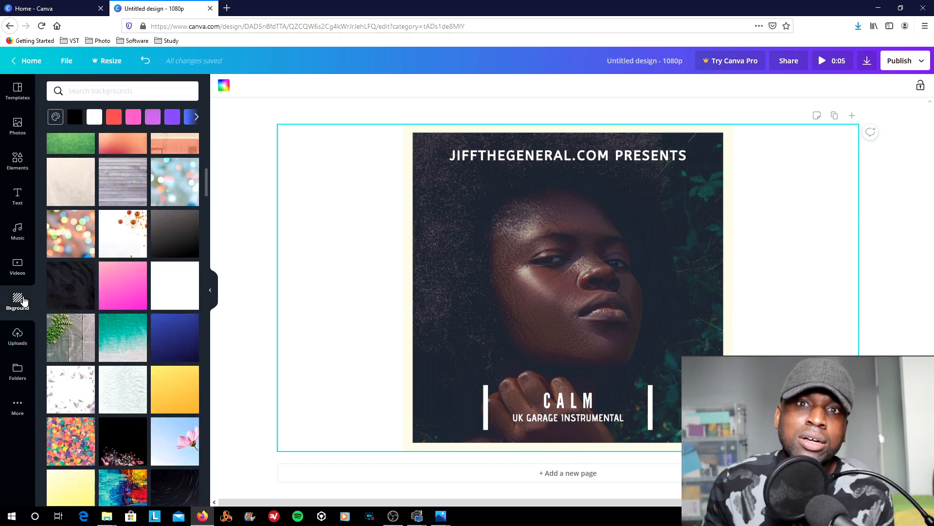
pyautogui.click(94, 117)
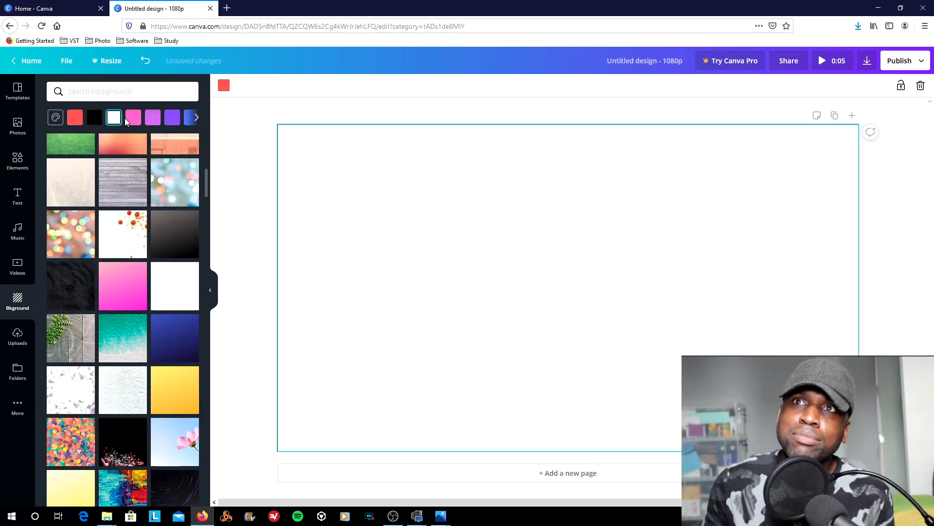
pyautogui.click(74, 116)
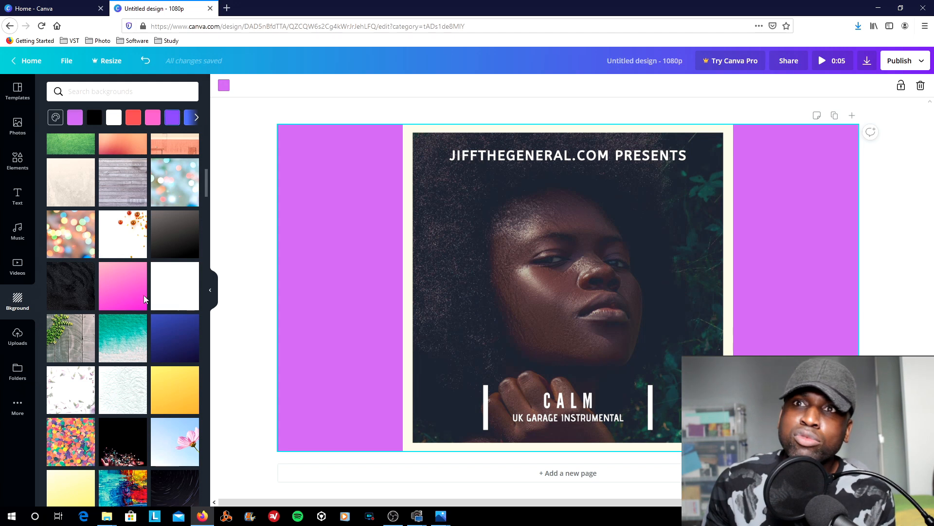
pyautogui.moveTo(206, 201)
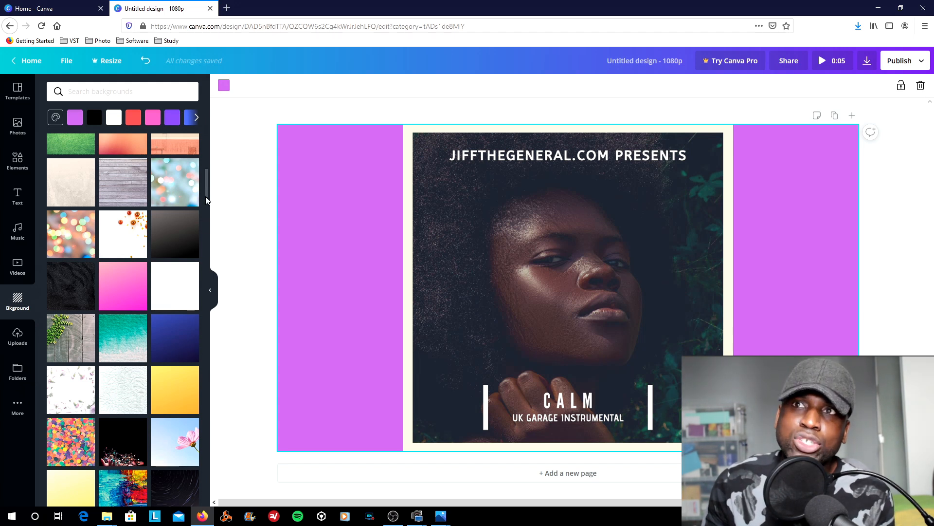
pyautogui.click(70, 441)
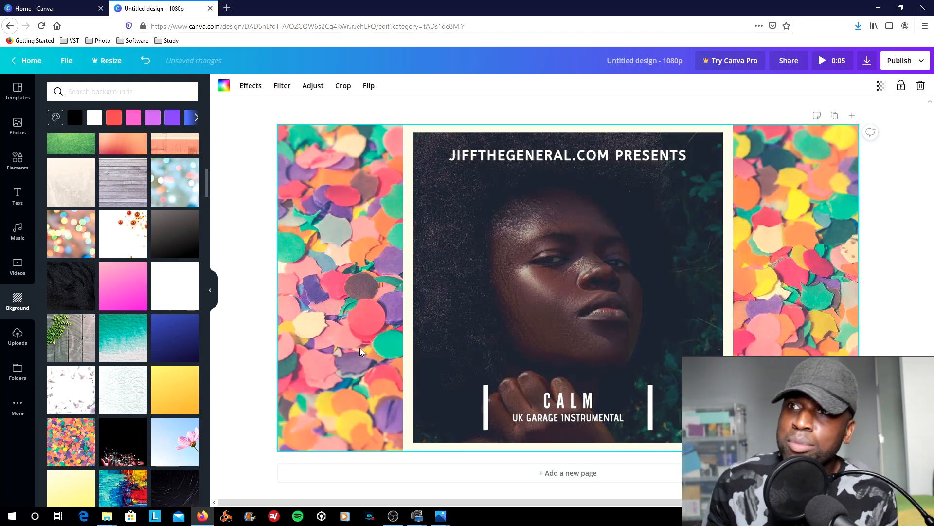
pyautogui.click(281, 85)
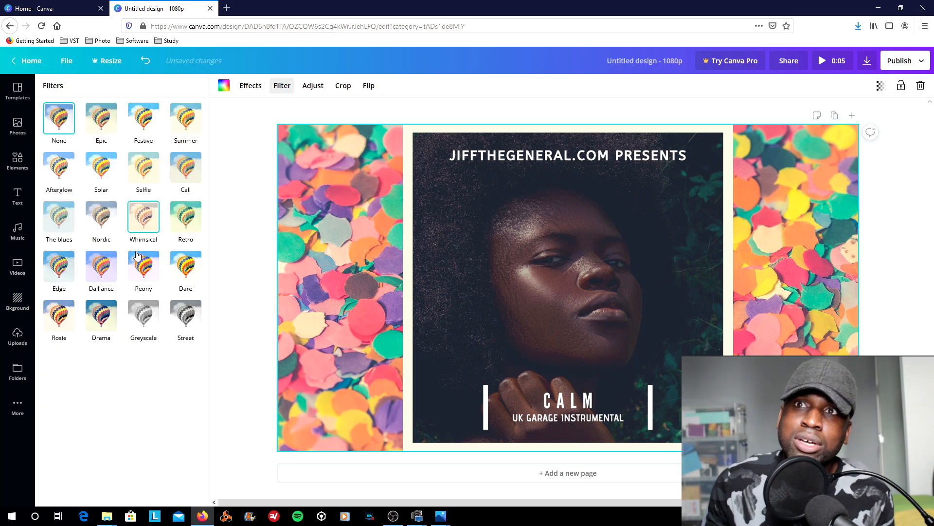
pyautogui.click(144, 217)
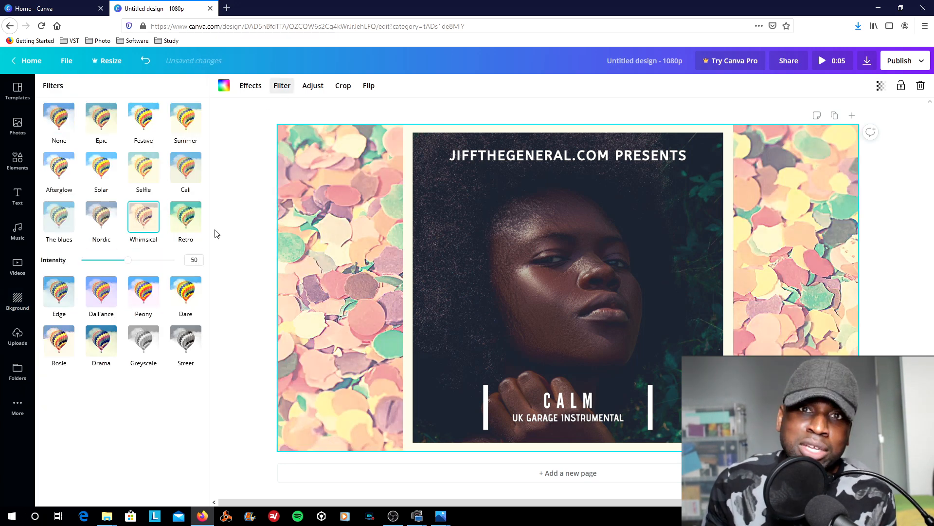
pyautogui.moveTo(927, 67)
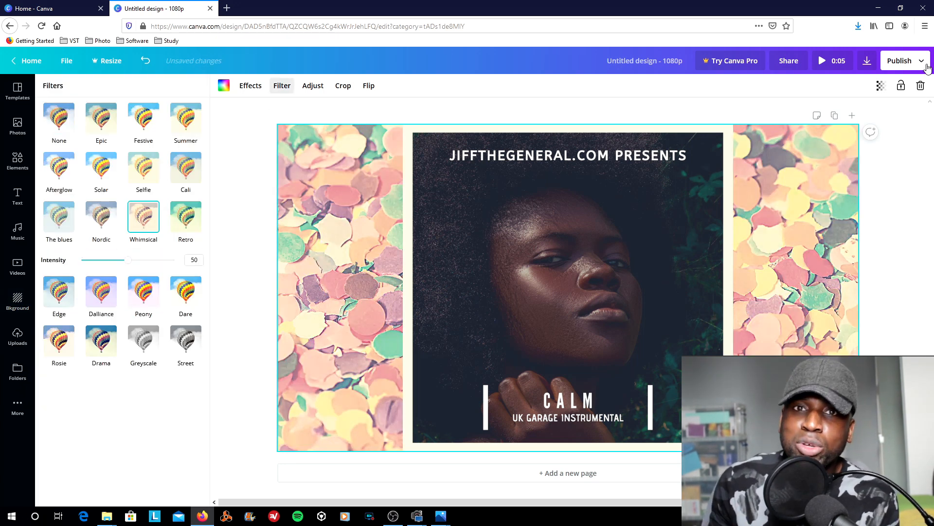
# - Download the design as a PNG, find Untitled design in Downloads, and launch Movie Maker
pyautogui.click(867, 61)
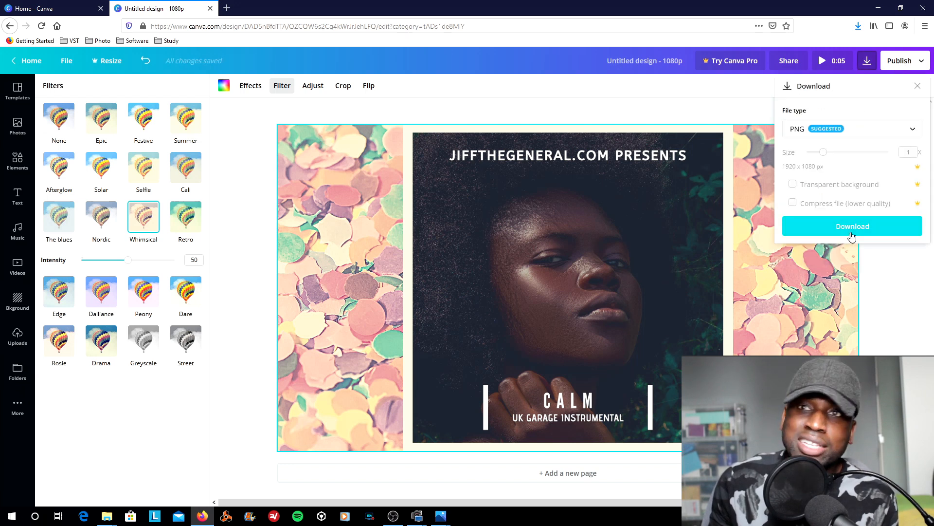
pyautogui.click(851, 226)
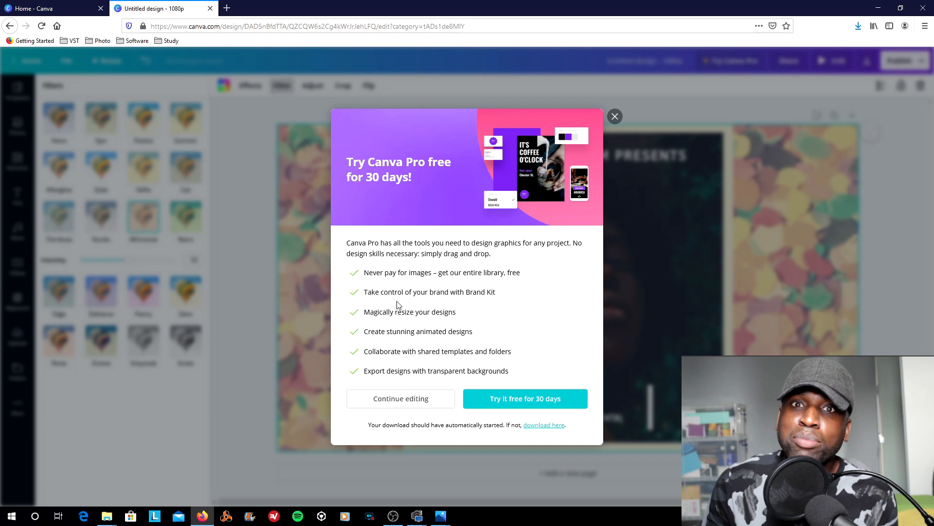
pyautogui.moveTo(844, 41)
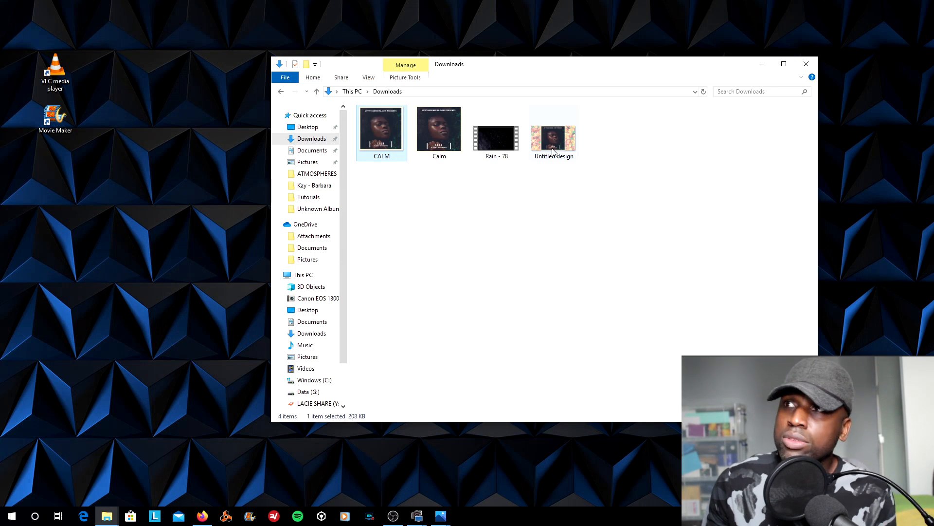
pyautogui.click(553, 127)
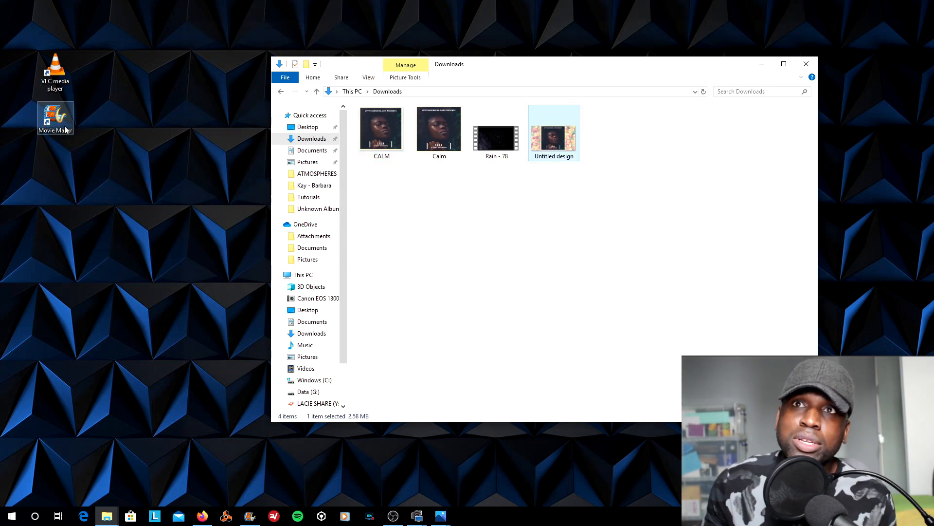
pyautogui.doubleClick(55, 116)
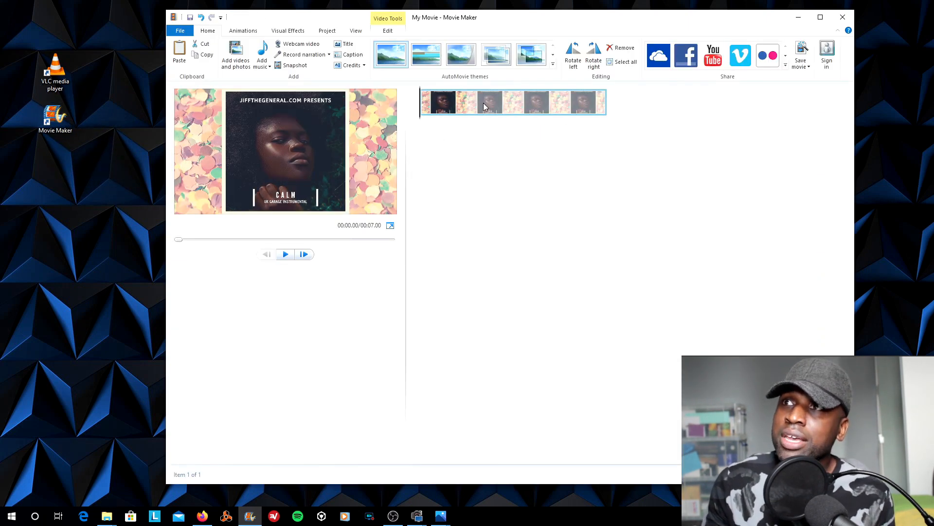
pyautogui.click(107, 515)
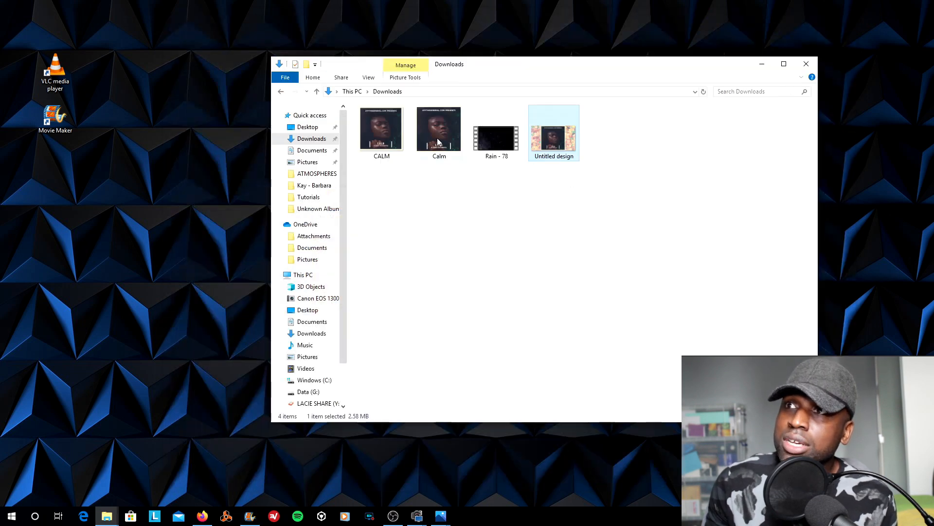
# - Paste copies of the Untitled design image clip onto the Movie Maker storyboard
pyautogui.click(438, 127)
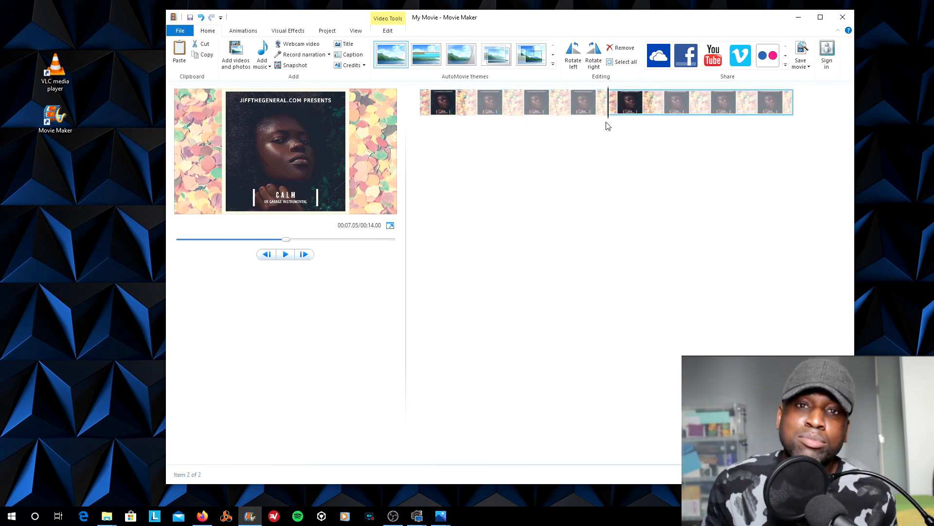
pyautogui.moveTo(618, 114)
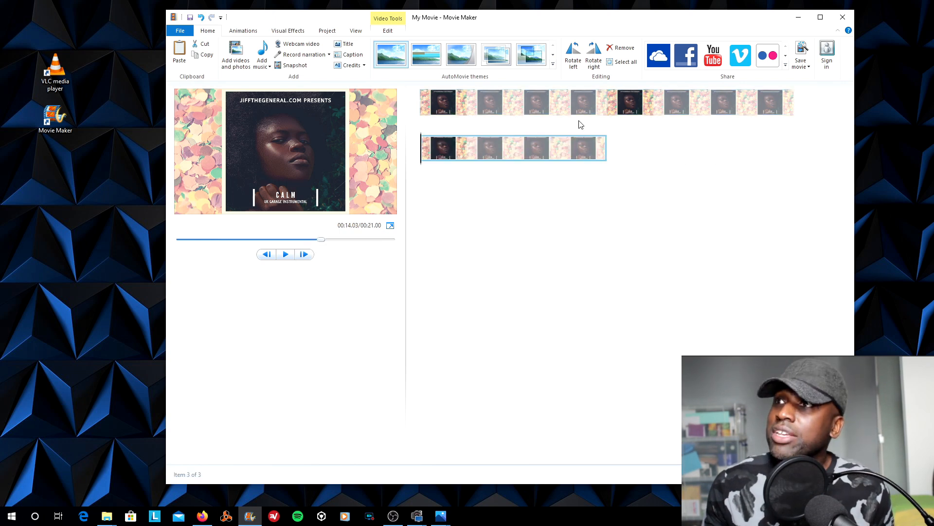
pyautogui.click(555, 148)
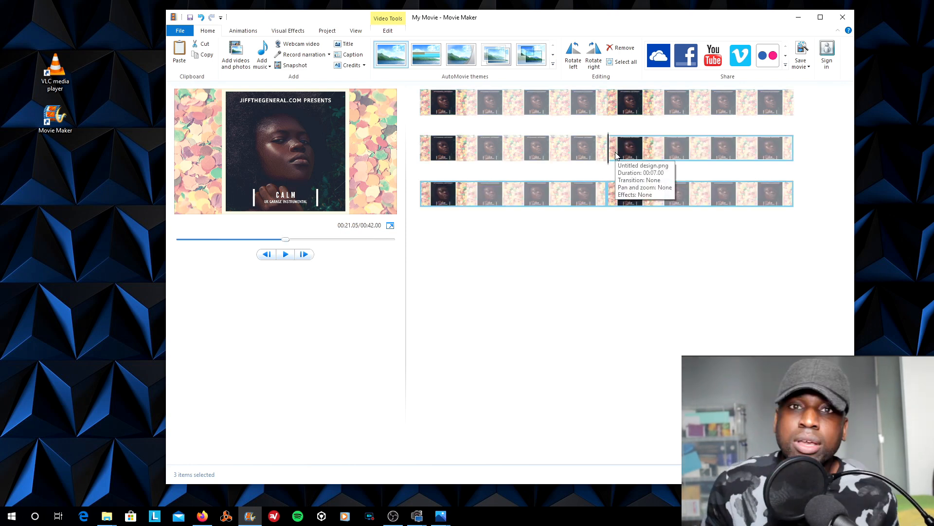
pyautogui.moveTo(608, 156)
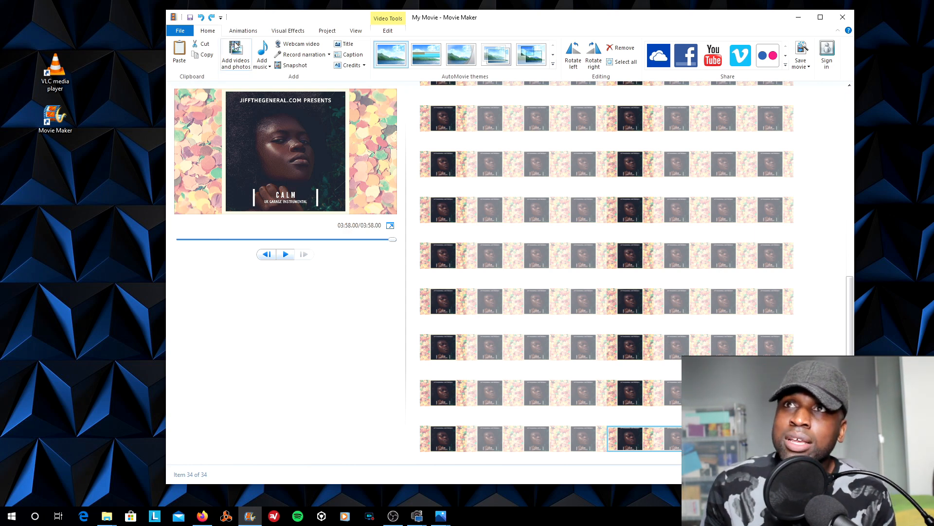
# - Add the Calm song as background music and select the last clip past its end
pyautogui.click(260, 55)
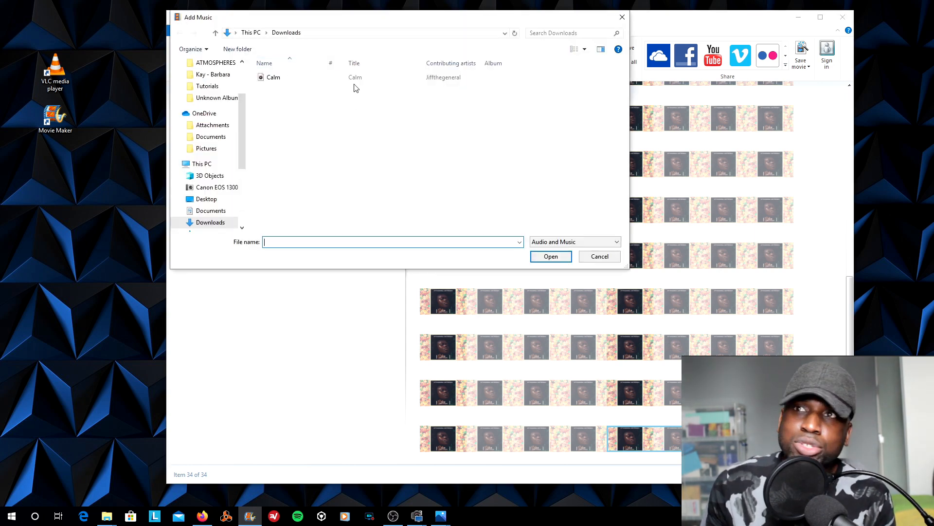
pyautogui.click(550, 256)
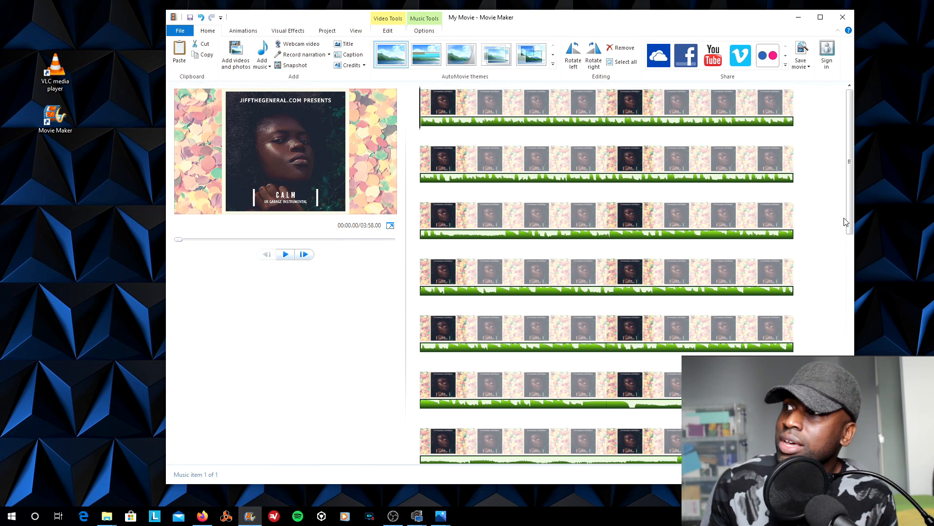
pyautogui.scroll(-3)
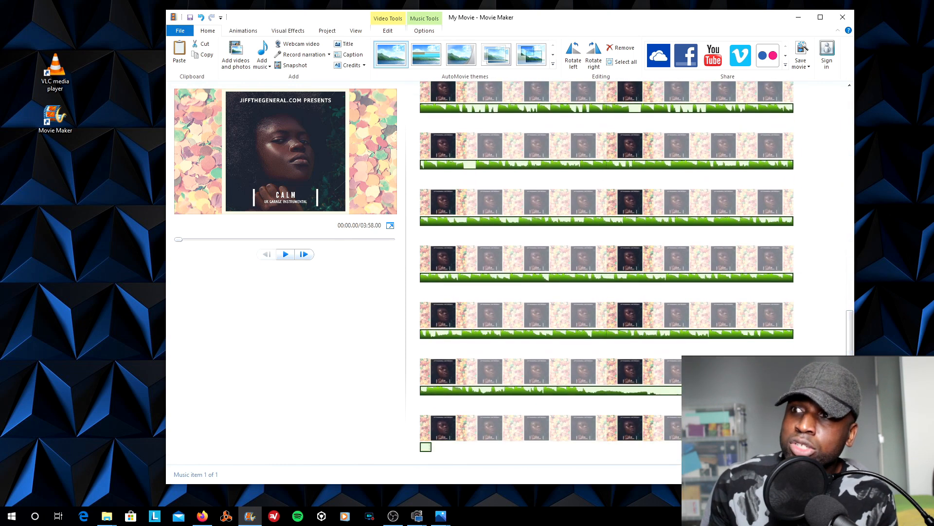
pyautogui.click(625, 428)
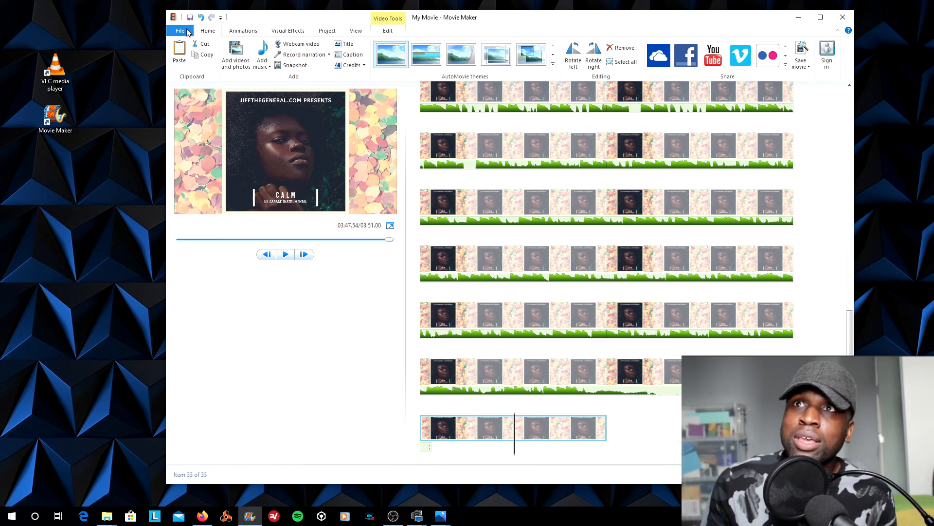
# - Save the movie for high-definition display under the name Calm Video
pyautogui.click(180, 30)
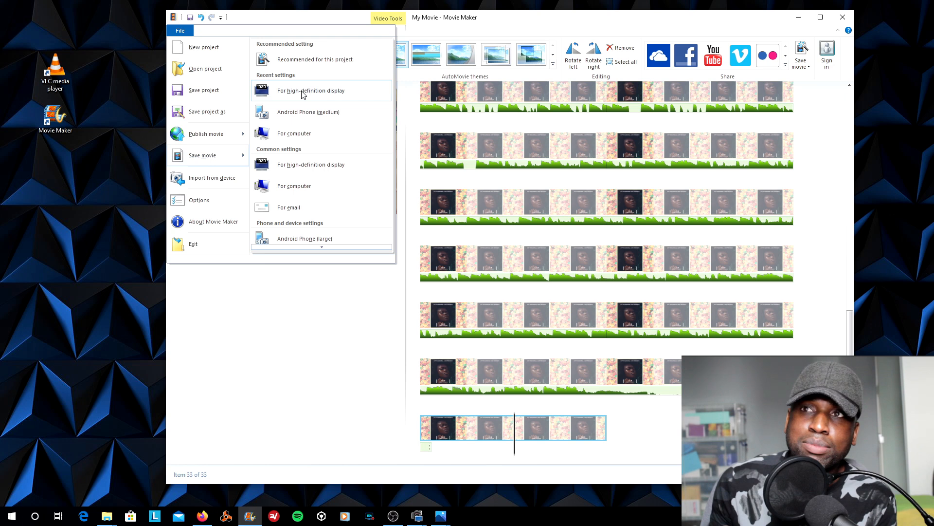
pyautogui.click(311, 90)
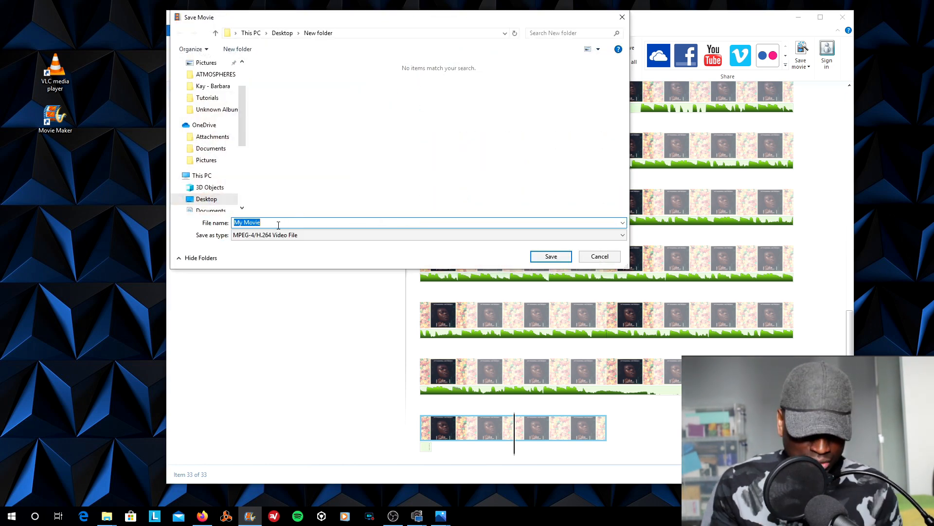
pyautogui.write('Calm')
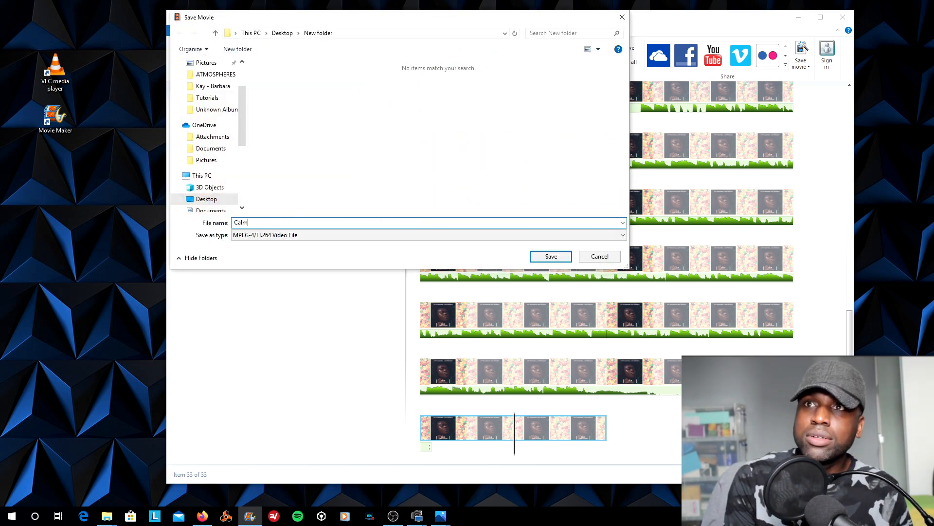
pyautogui.write('Vidoe')
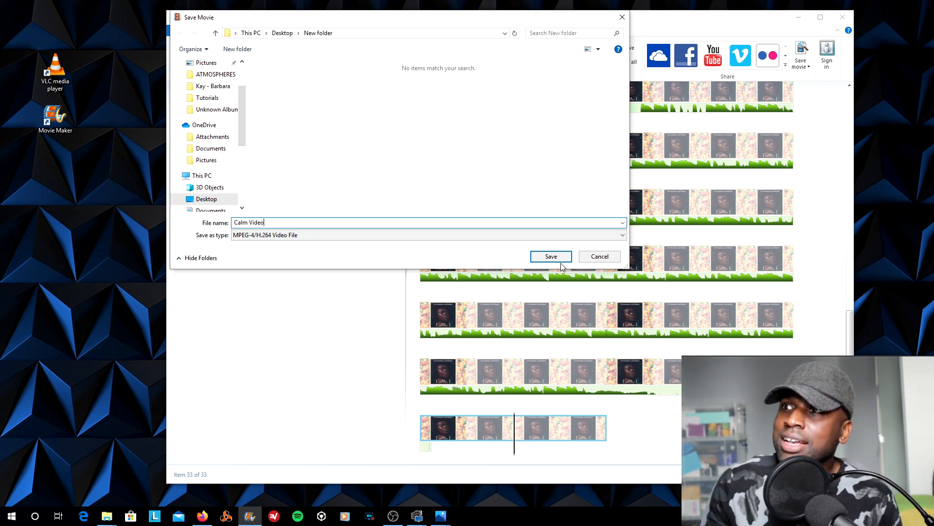
pyautogui.click(550, 256)
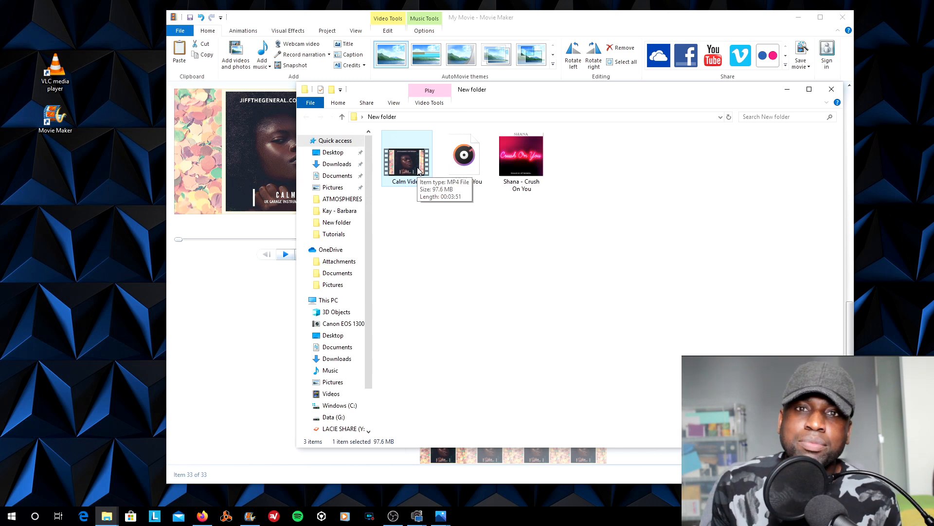
# - Play the video file from the New folder in VLC media player
pyautogui.doubleClick(406, 156)
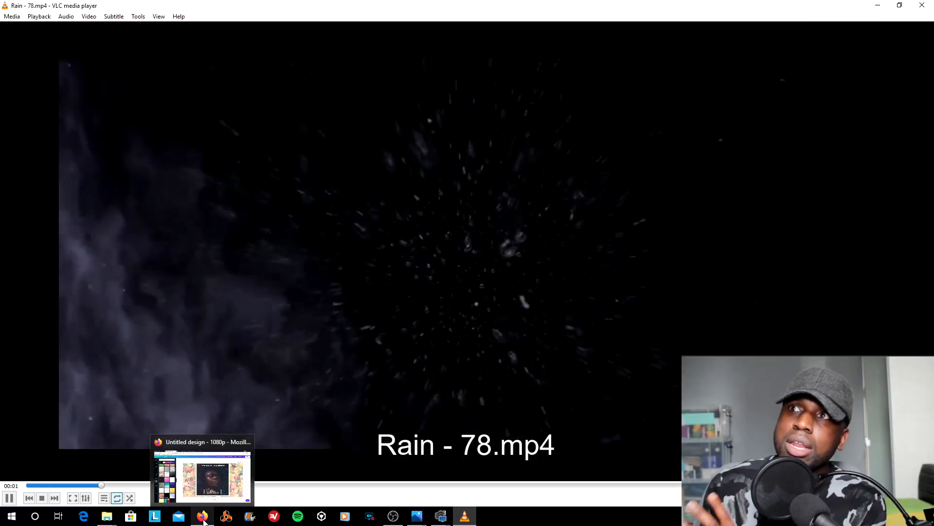
# - Glance at the Firefox window, then close the VLC player showing the Rain clip
pyautogui.click(202, 516)
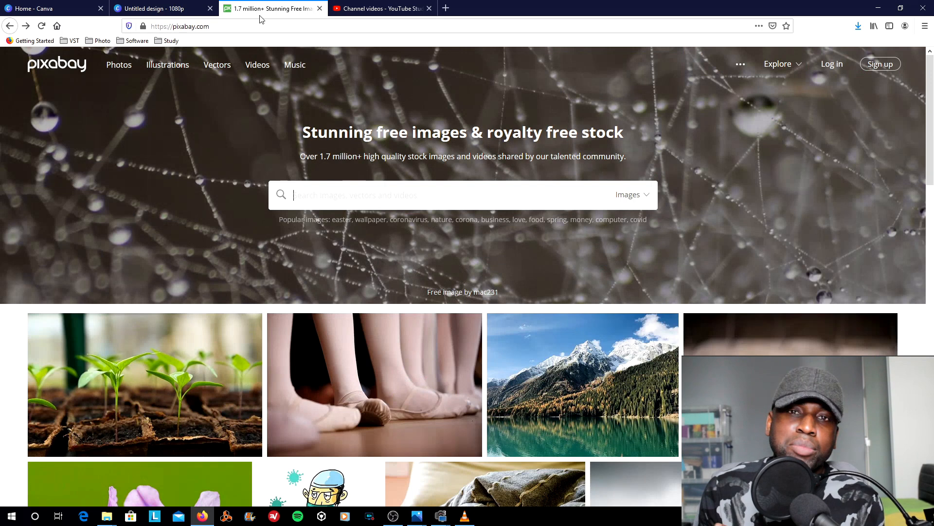
pyautogui.moveTo(271, 9)
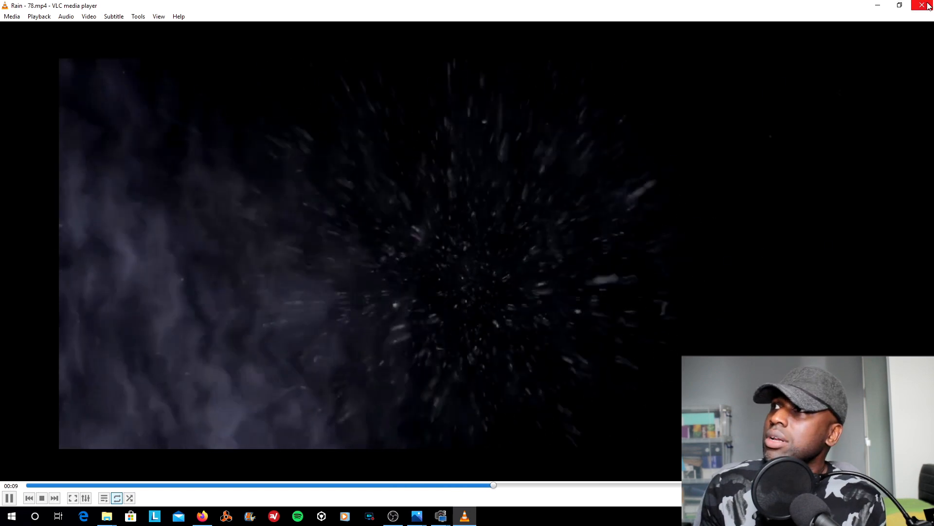
pyautogui.click(928, 5)
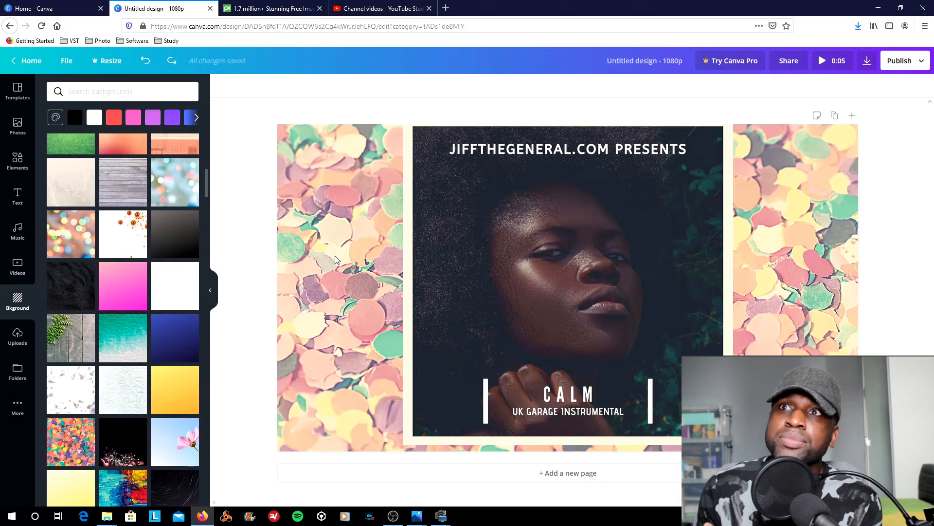
# - Remove the old cover design and place the uploaded rain clip onto the page
pyautogui.click(566, 263)
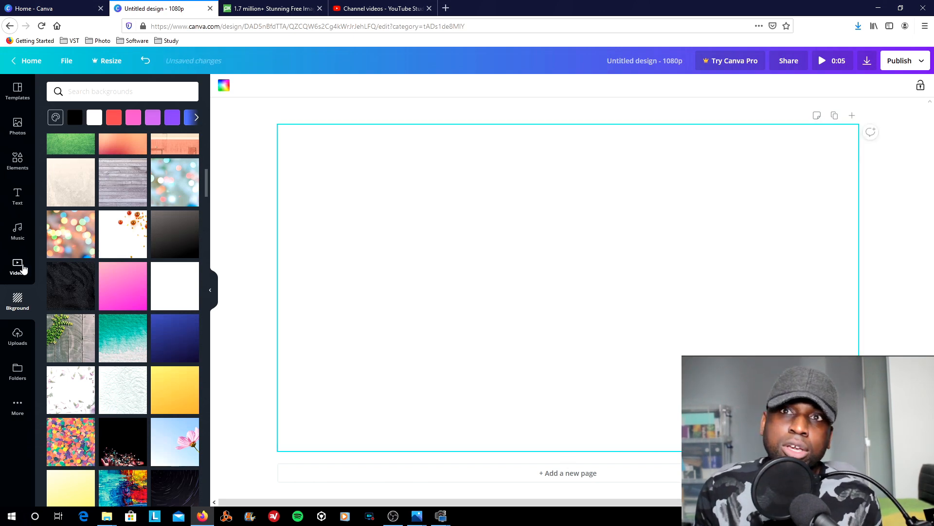
pyautogui.click(17, 265)
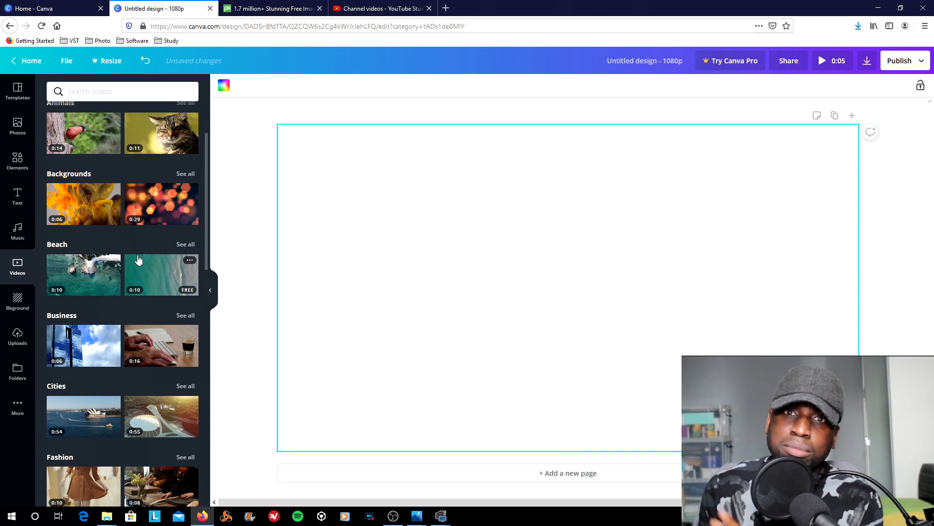
pyautogui.moveTo(145, 256)
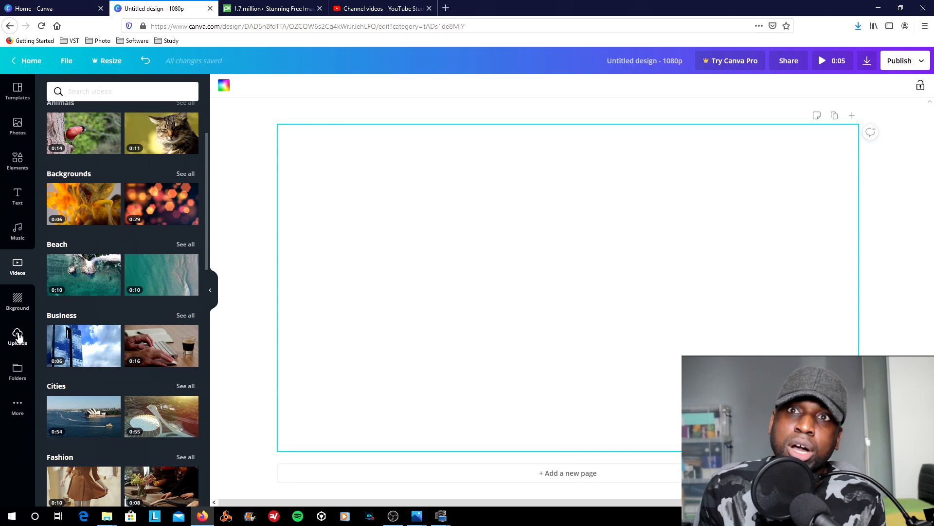
pyautogui.click(18, 336)
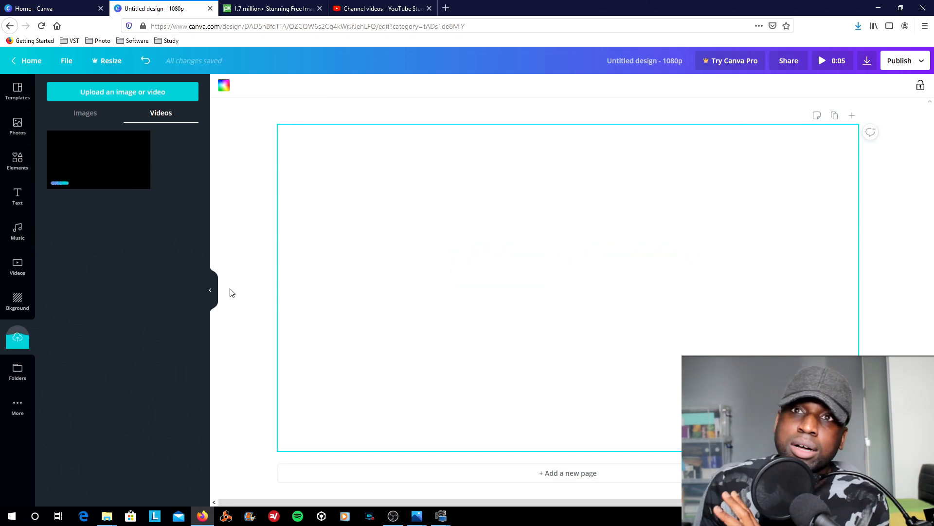
pyautogui.moveTo(148, 273)
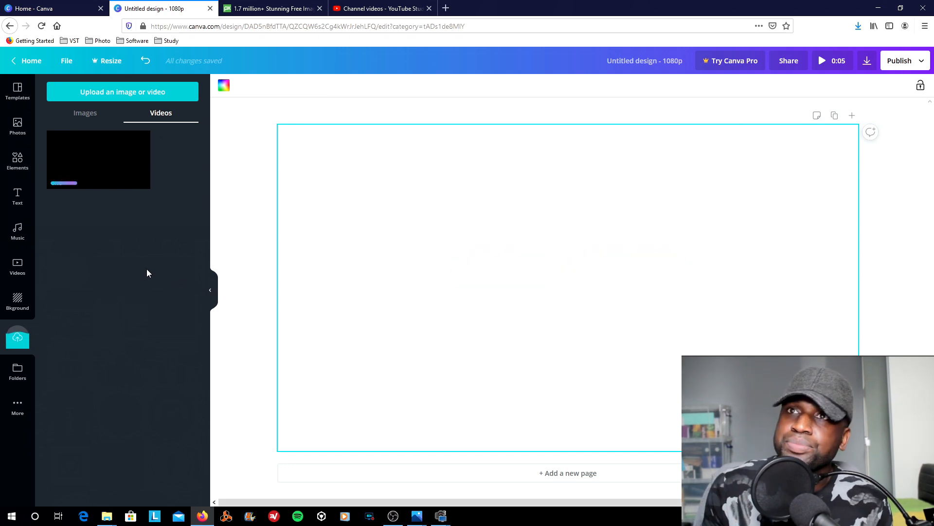
pyautogui.click(98, 159)
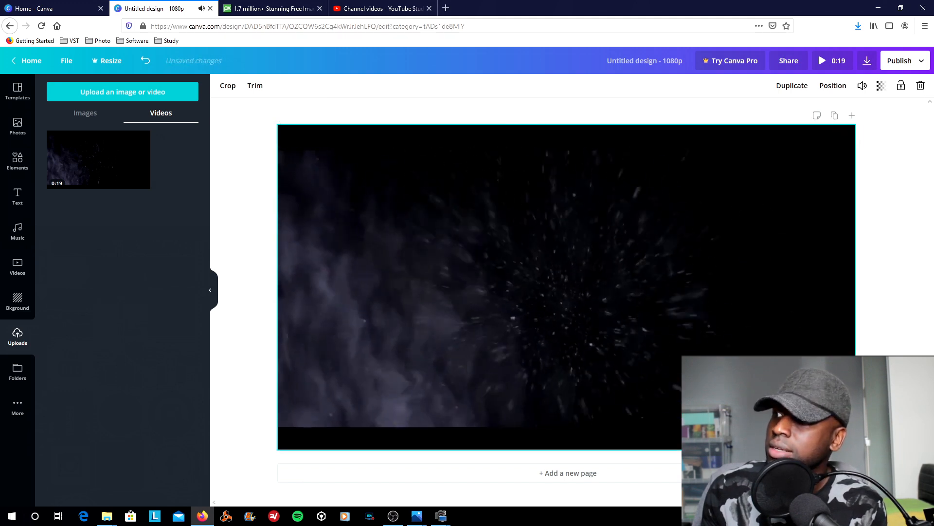
# - Play the rain clip in the design, then pause the preview
pyautogui.click(568, 287)
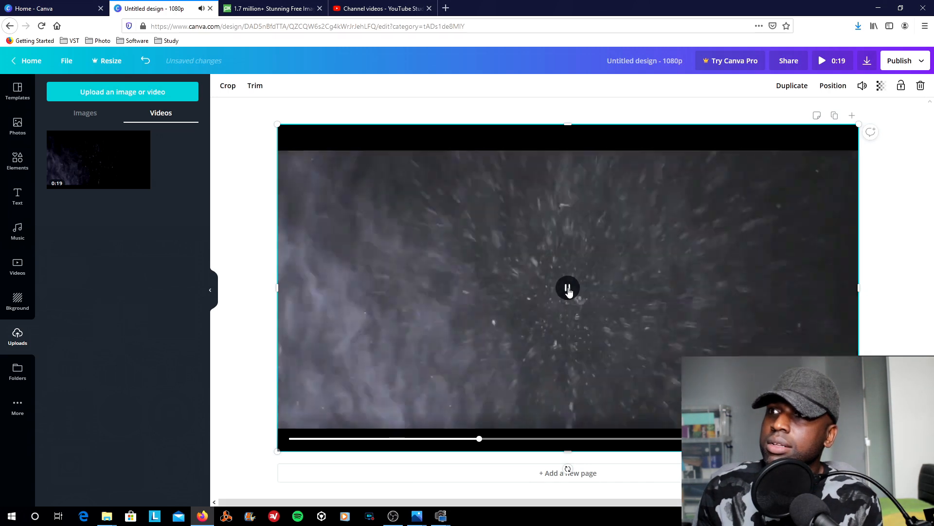
pyautogui.click(567, 288)
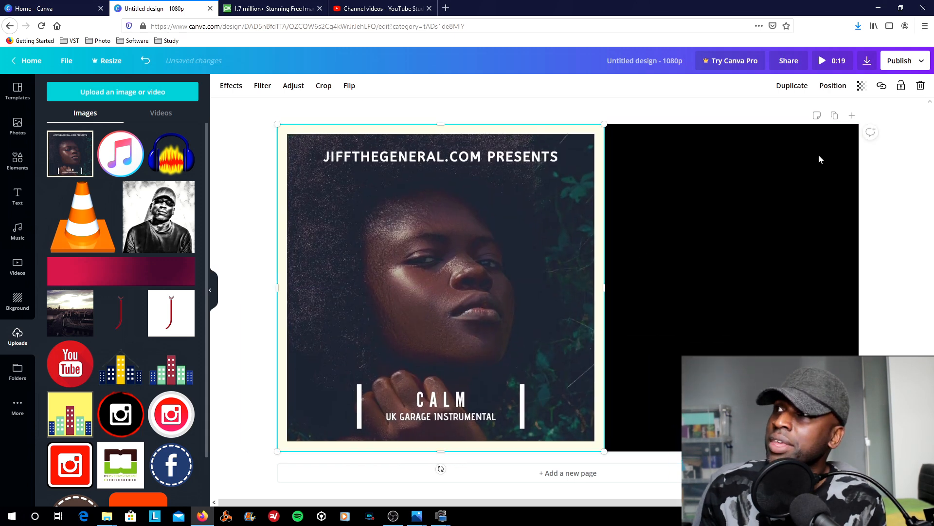
# - Play the rain clip behind the cover, then select the cover art and adjust its transparency
pyautogui.click(441, 286)
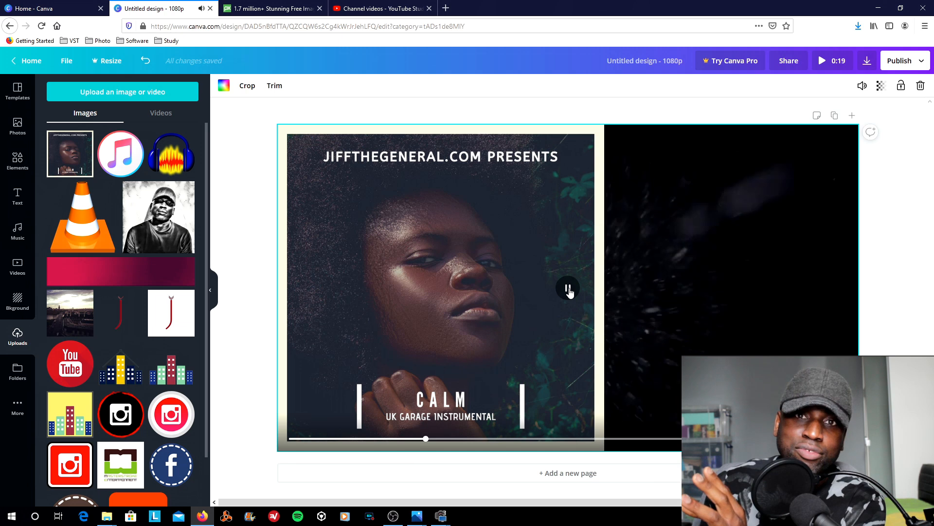
pyautogui.click(566, 288)
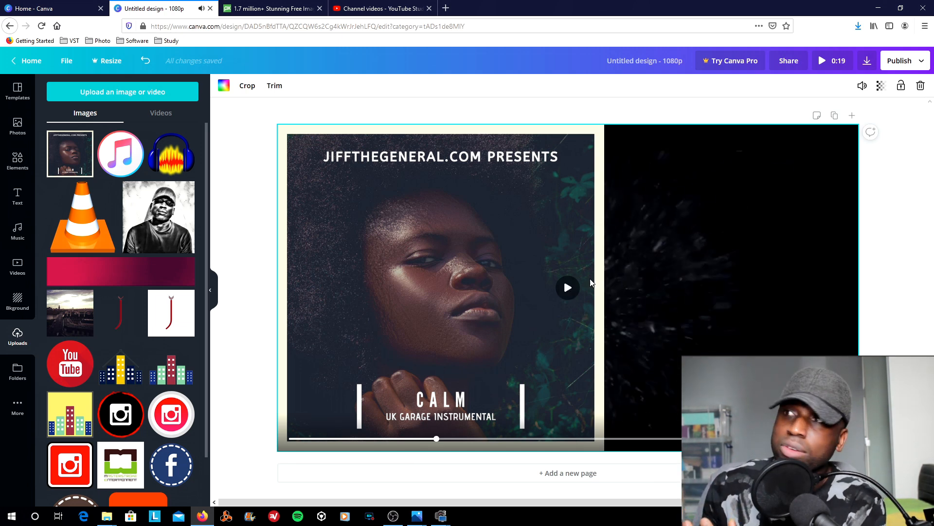
pyautogui.click(440, 286)
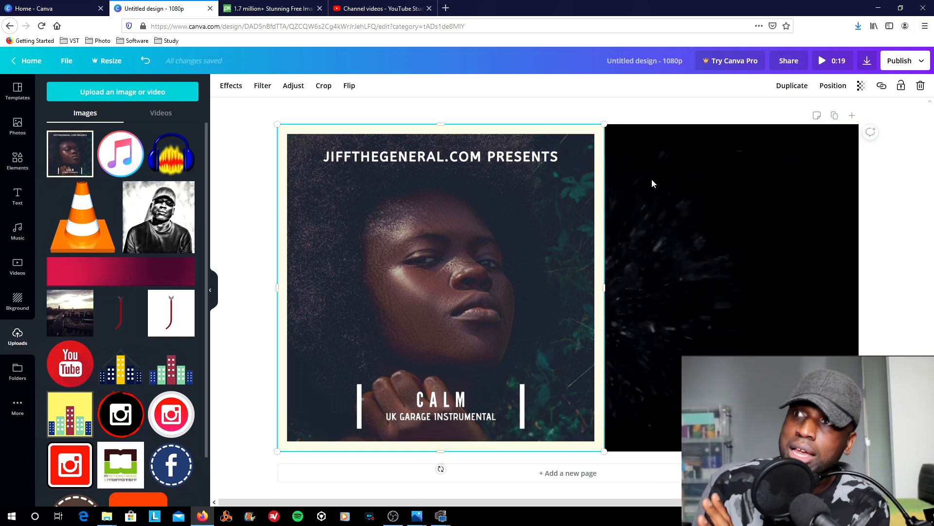
pyautogui.click(861, 85)
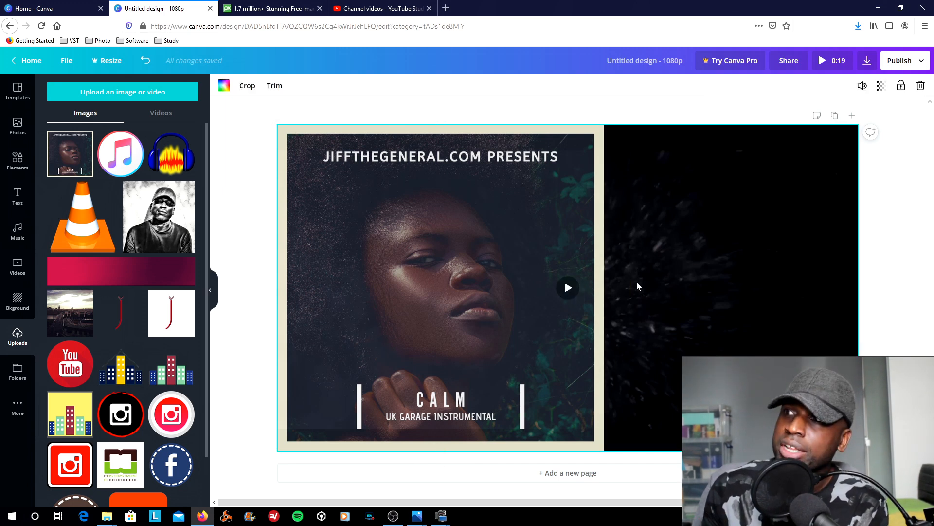
# - Play the finished cover-over-rain design, then download it
pyautogui.click(567, 287)
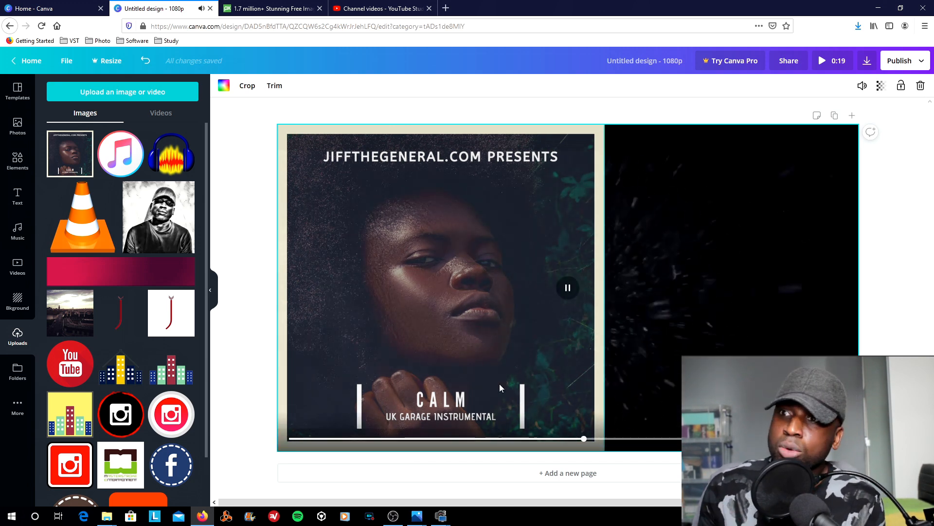
pyautogui.click(900, 60)
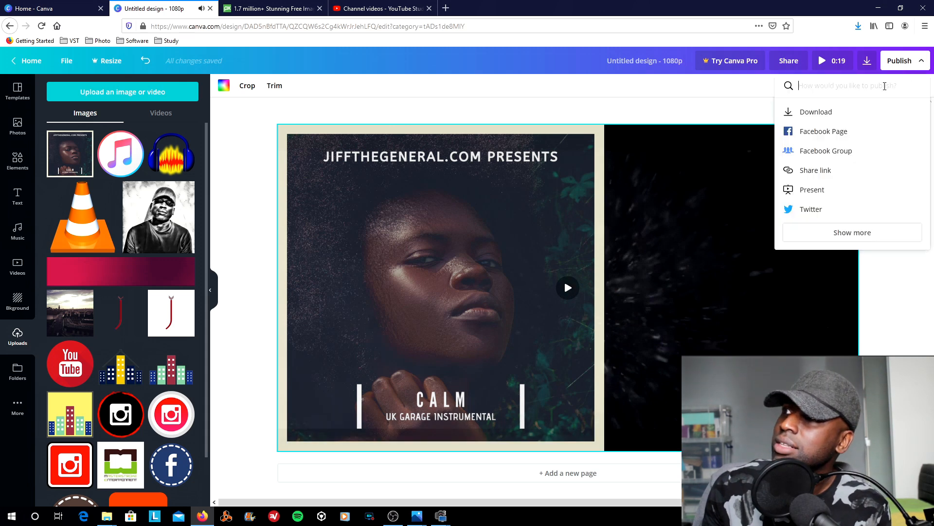
pyautogui.click(814, 112)
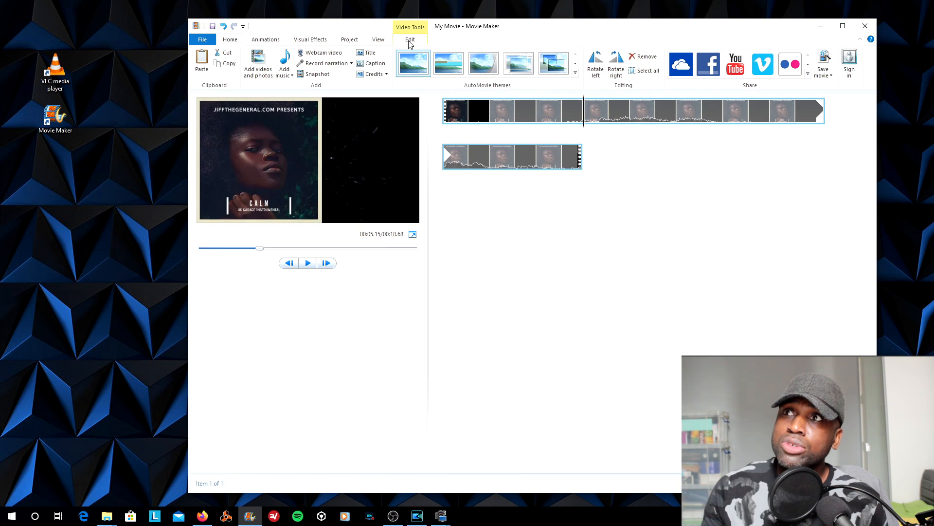
# - Append copies of the Canva clip until the timeline holds 12 items running 3:44
pyautogui.click(410, 40)
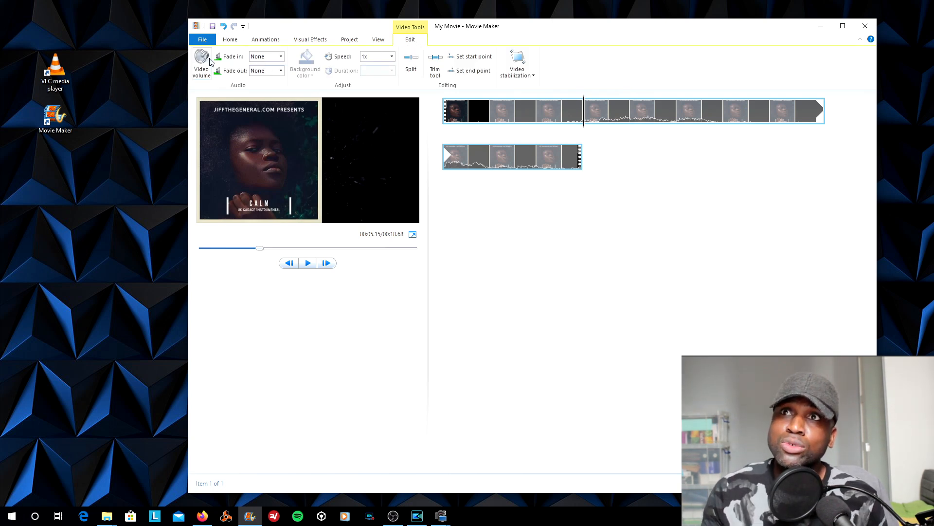
pyautogui.click(201, 63)
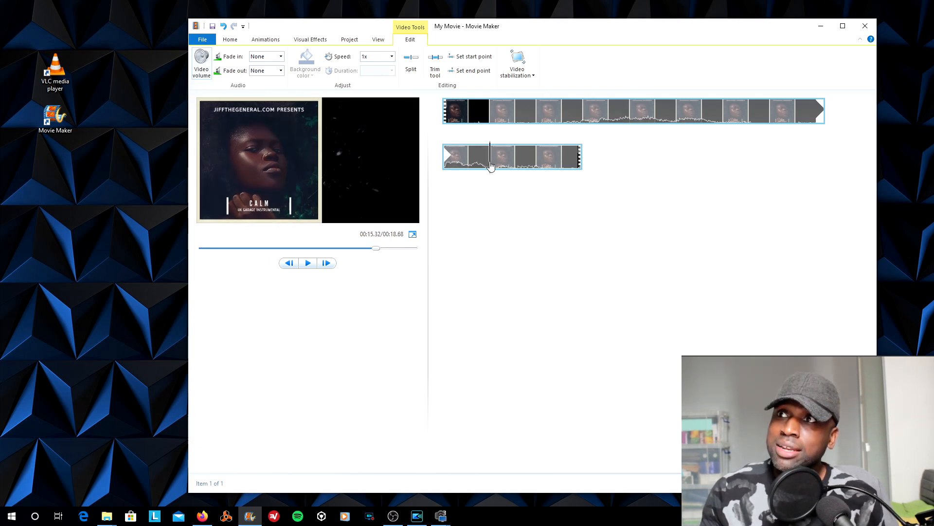
pyautogui.click(411, 60)
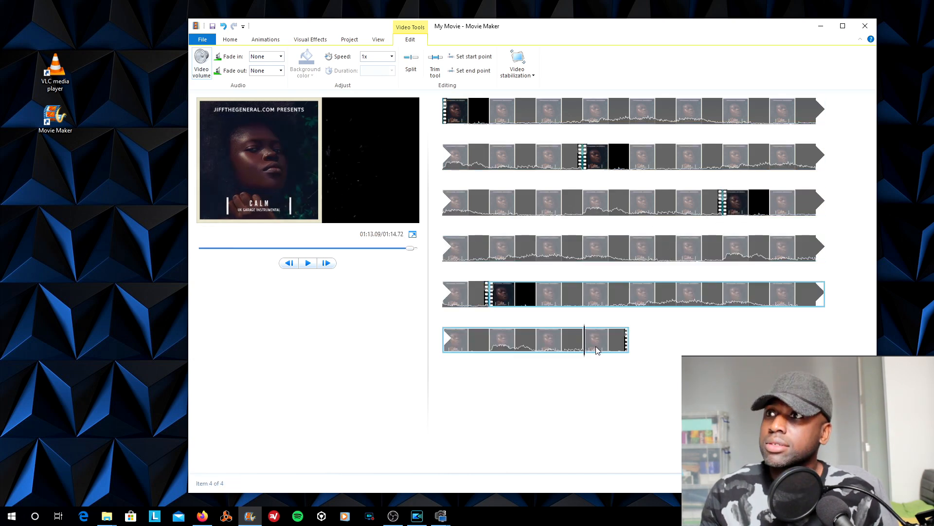
pyautogui.scroll(-3)
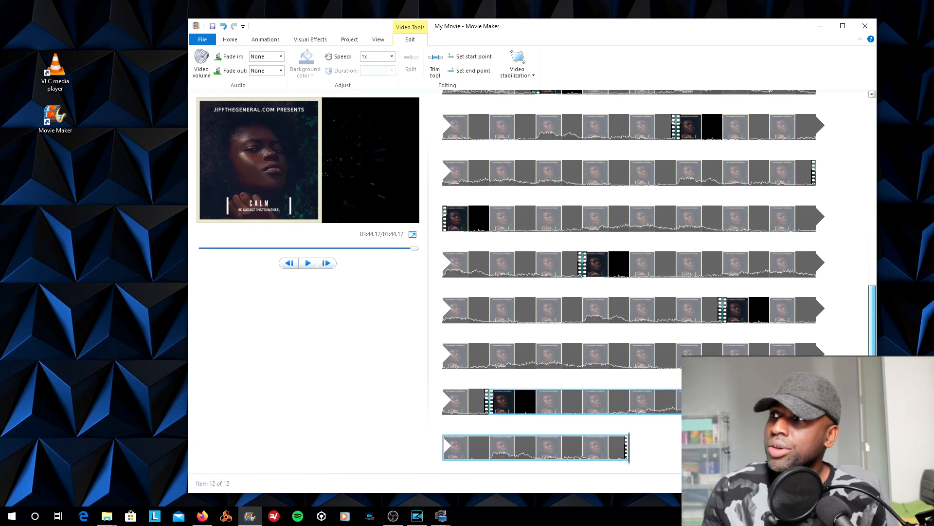
pyautogui.scroll(3)
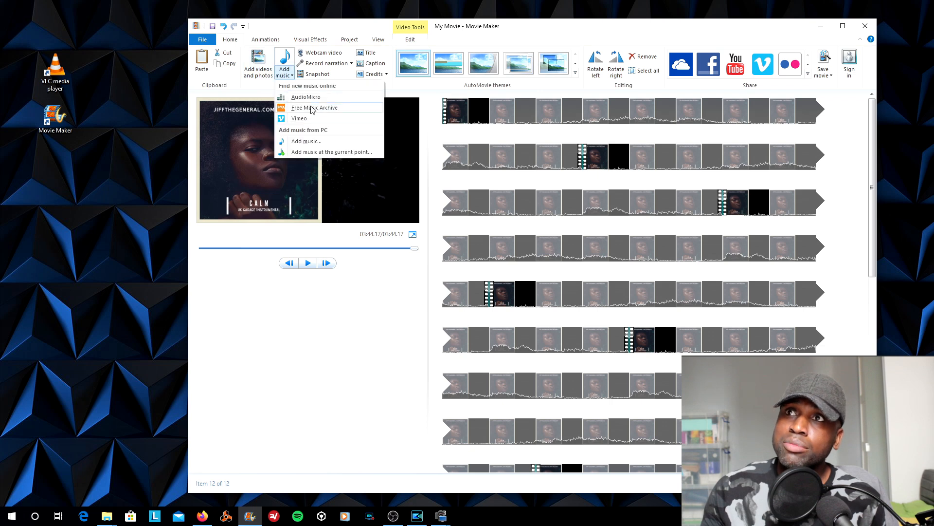
# - Add the song Calm from Downloads as the soundtrack and play the movie
pyautogui.click(305, 141)
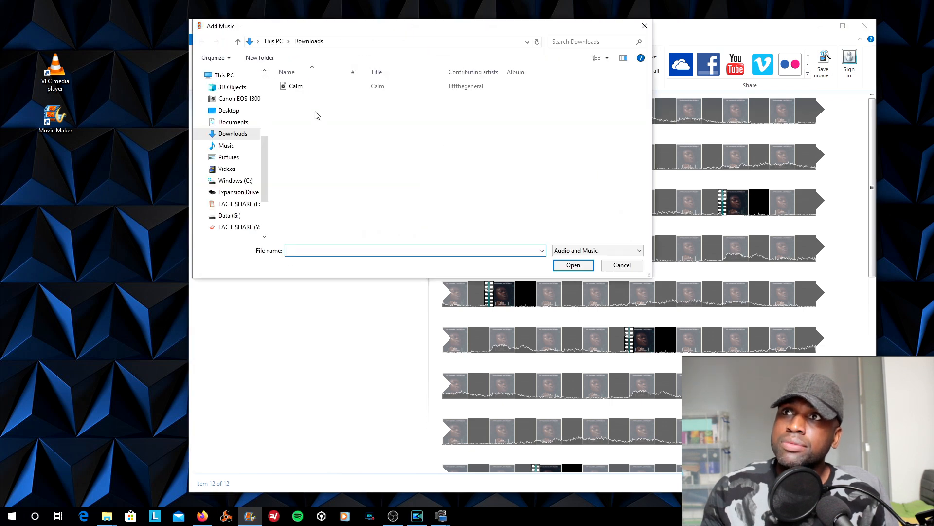
pyautogui.click(573, 265)
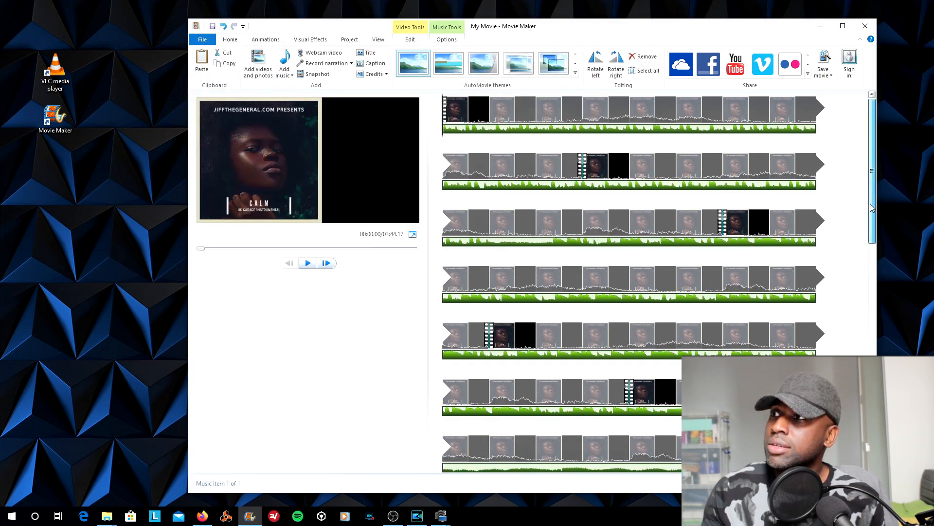
pyautogui.click(307, 263)
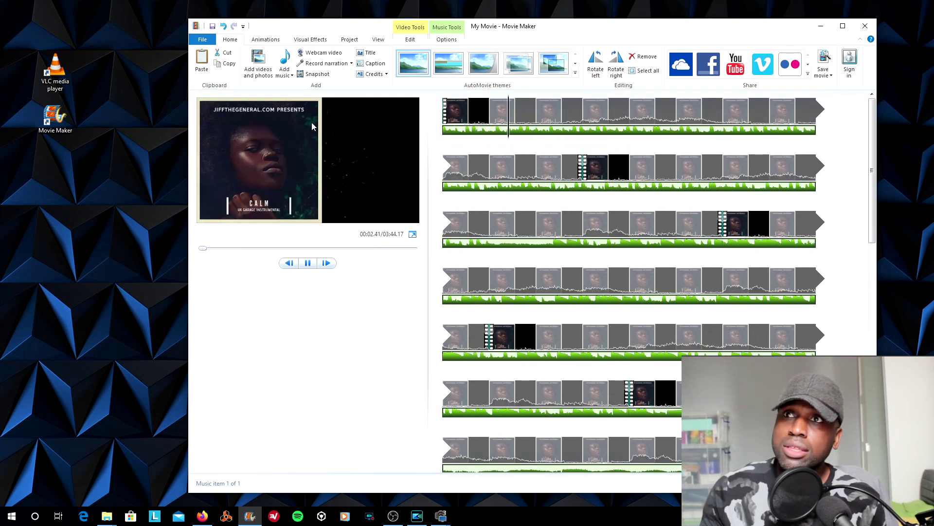
pyautogui.click(202, 39)
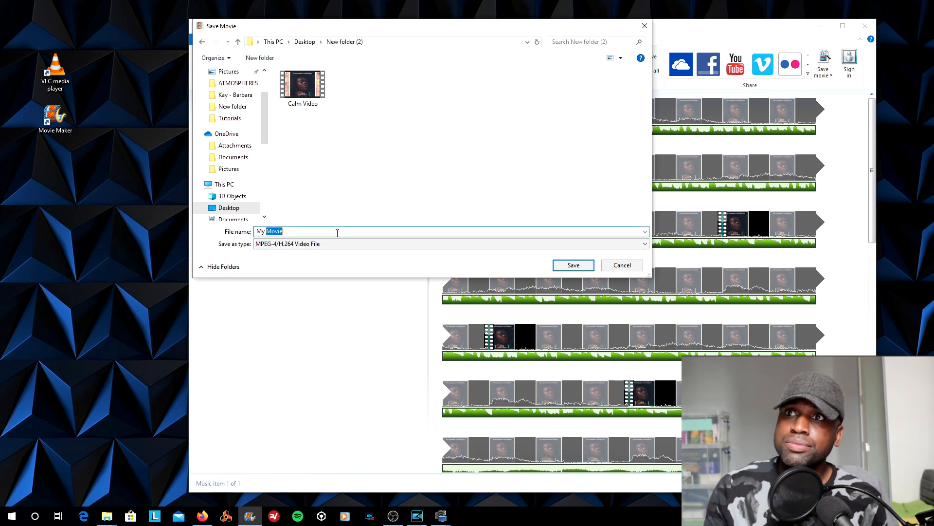
# - Name the movie 'Calm' and save it as an MPEG-4 file in New folder (2)
pyautogui.write('Calm')
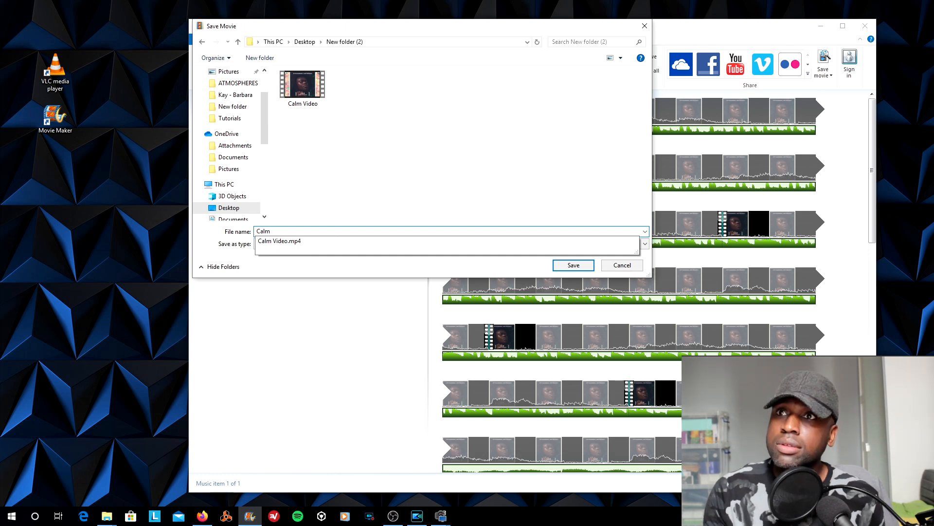
pyautogui.click(572, 265)
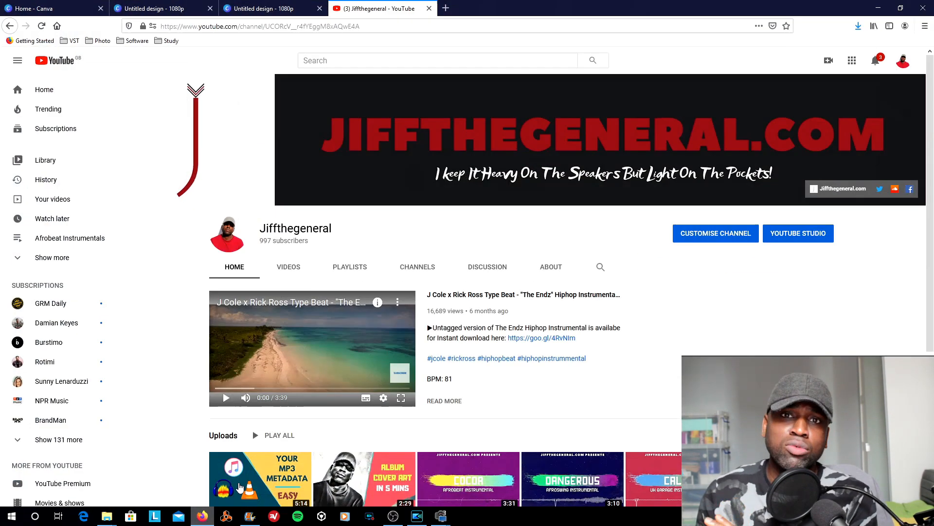
# - Select Calm.mp4 through Create > Upload video to start the YouTube upload
pyautogui.click(828, 60)
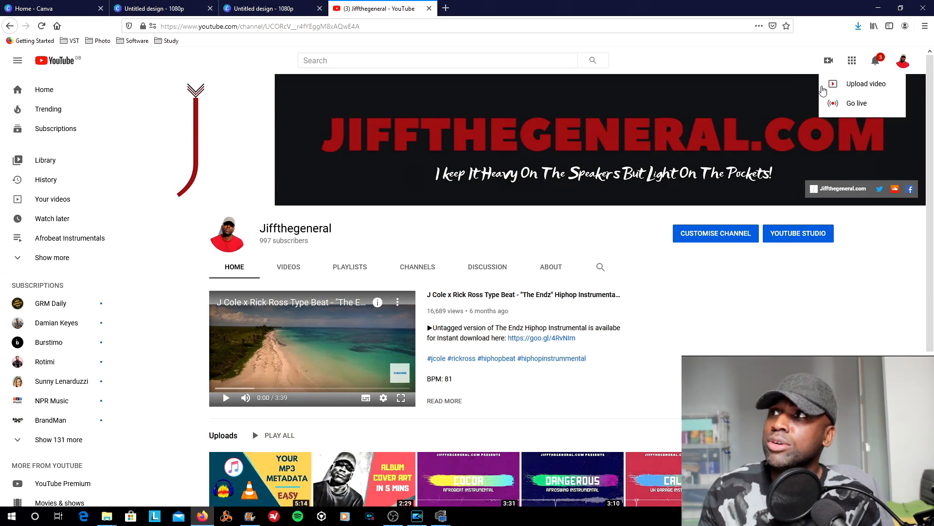
pyautogui.click(797, 233)
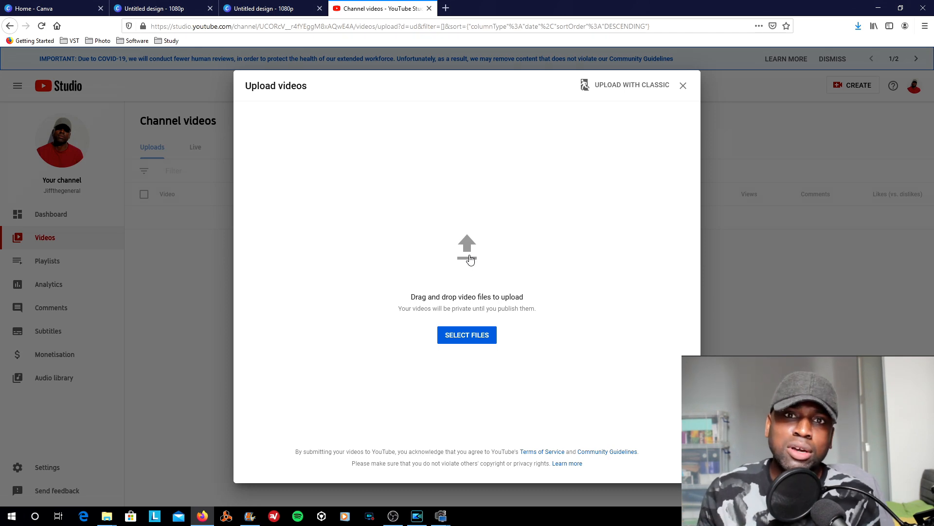
pyautogui.click(466, 335)
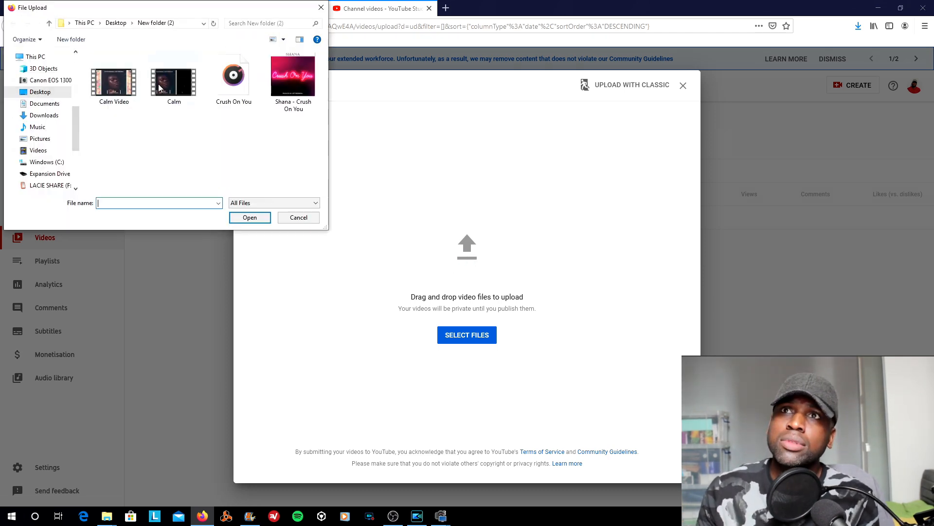
pyautogui.click(297, 217)
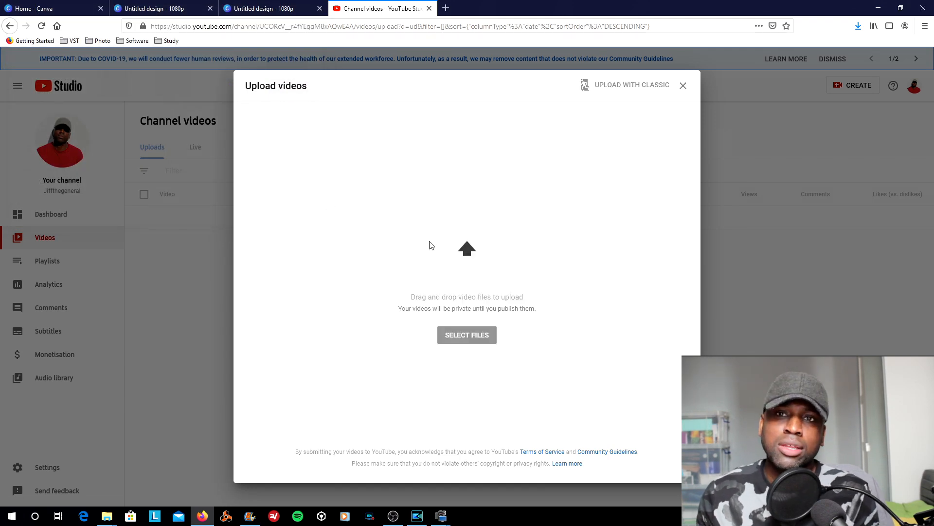
pyautogui.click(466, 334)
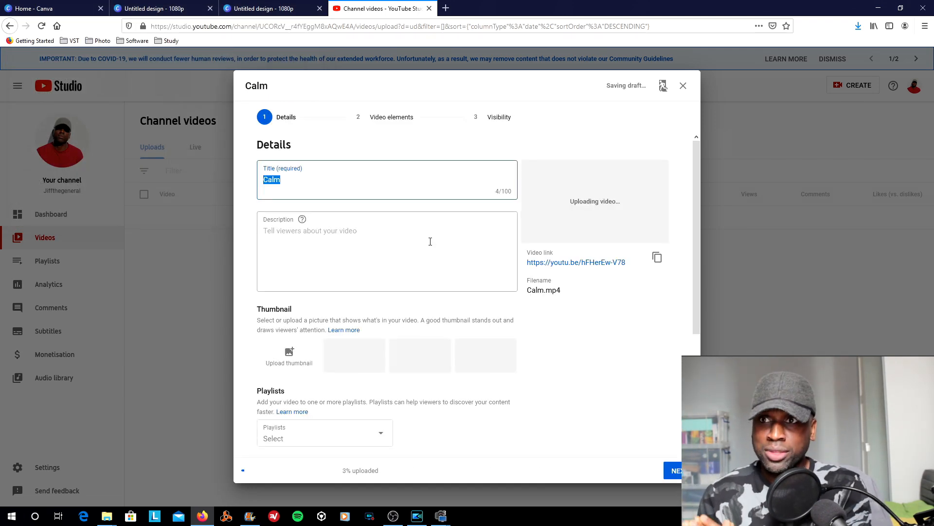